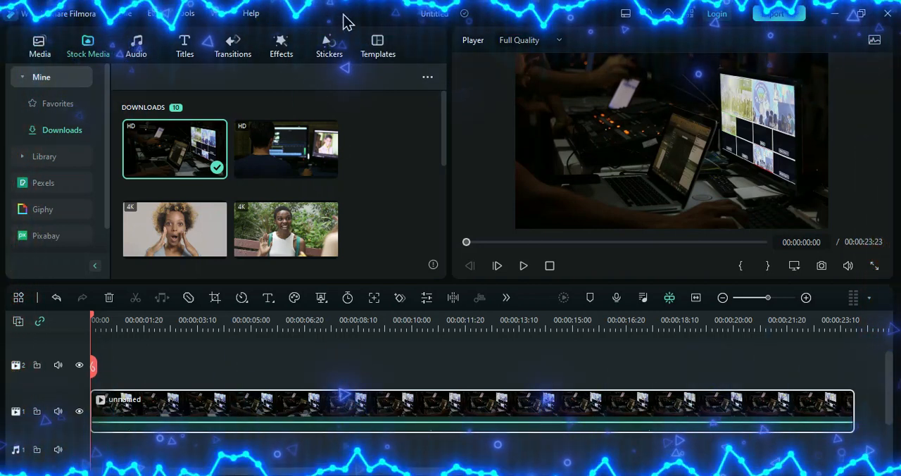
Switch to the Stickers library and scroll through the Recommended > Trending stickers.
{"action": "left_click", "coordinate": [327, 45]}
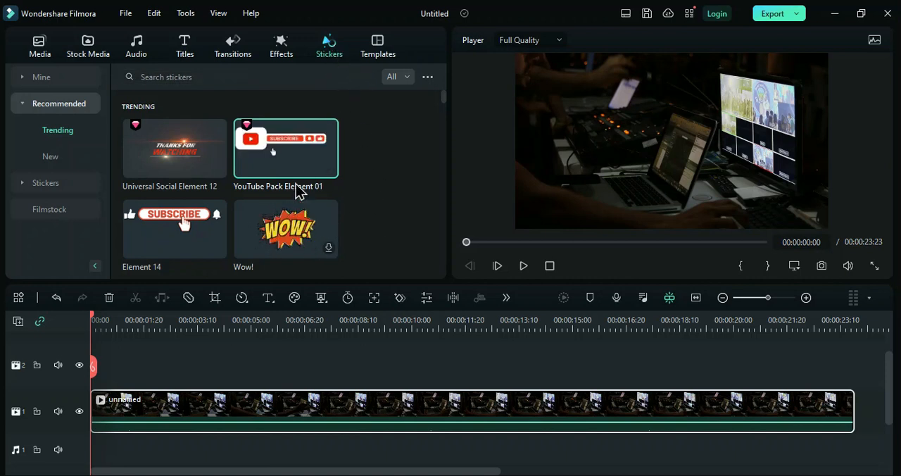
{"action": "scroll", "scroll_direction": "down", "scroll_amount": 3}
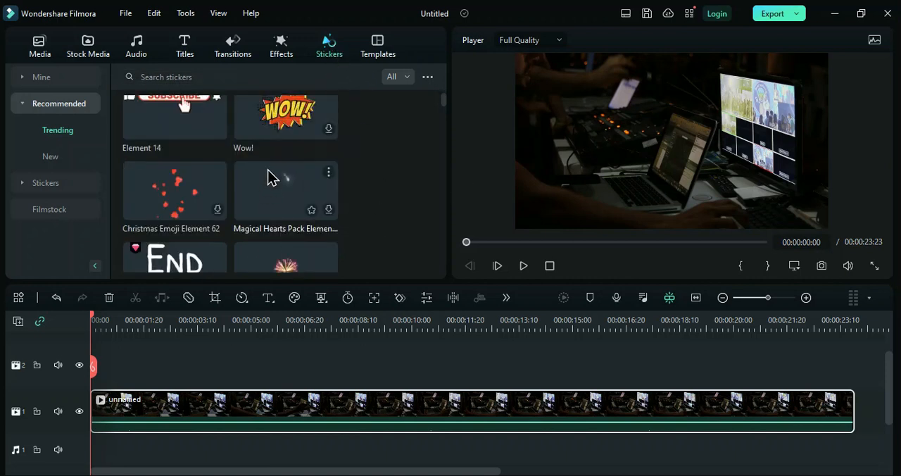
{"action": "scroll", "scroll_direction": "down", "scroll_amount": 3}
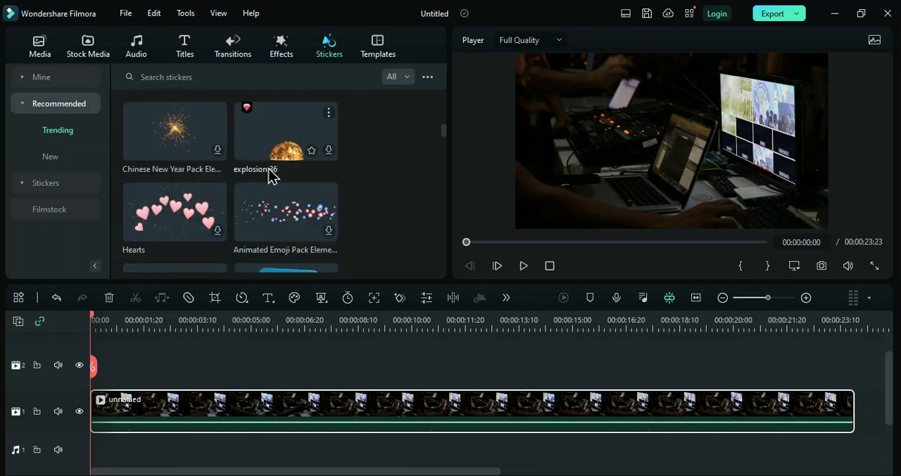
{"action": "scroll", "scroll_direction": "down", "scroll_amount": 3}
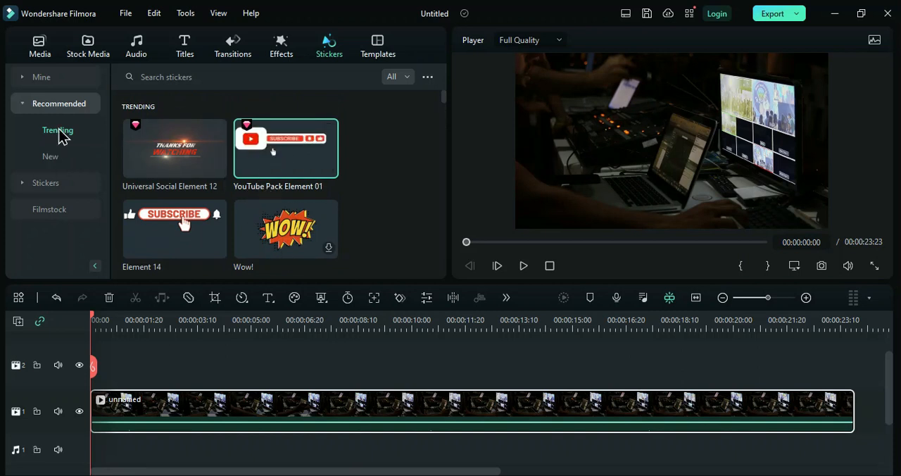
Browse the New and Social Media sticker categories.
{"action": "left_click", "coordinate": [51, 157]}
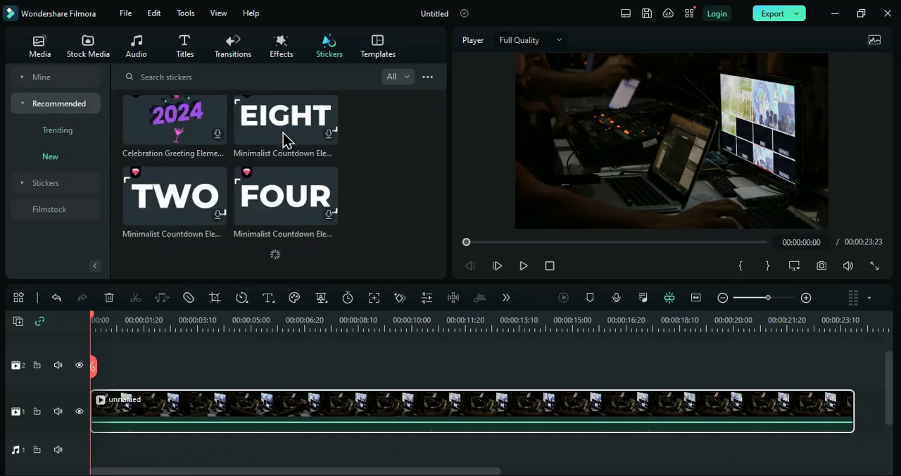
{"action": "scroll", "scroll_direction": "down", "scroll_amount": 3}
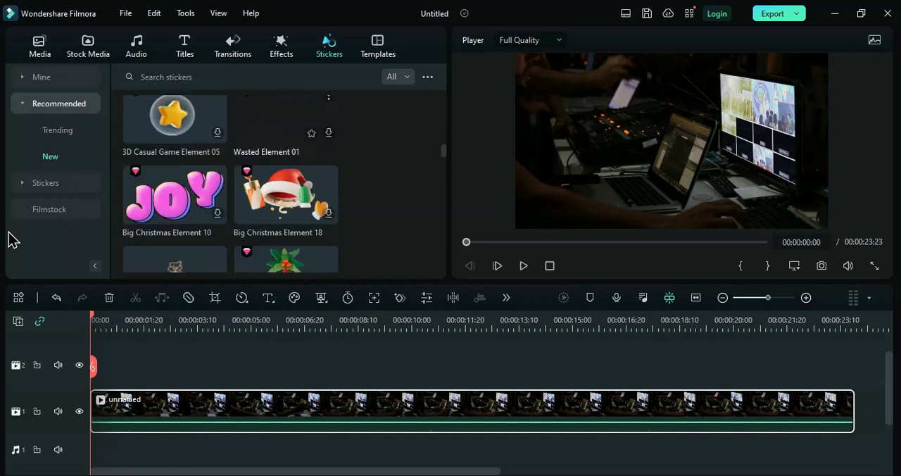
{"action": "left_click", "coordinate": [45, 183]}
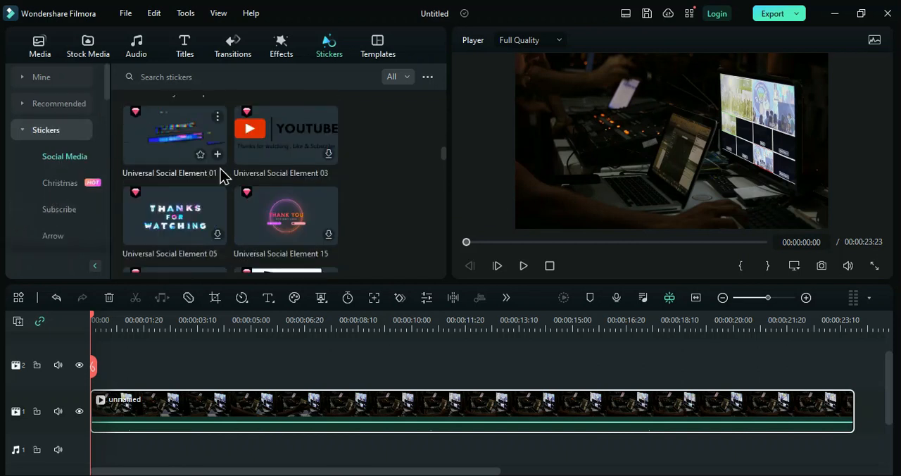
{"action": "scroll", "scroll_direction": "down", "scroll_amount": 3}
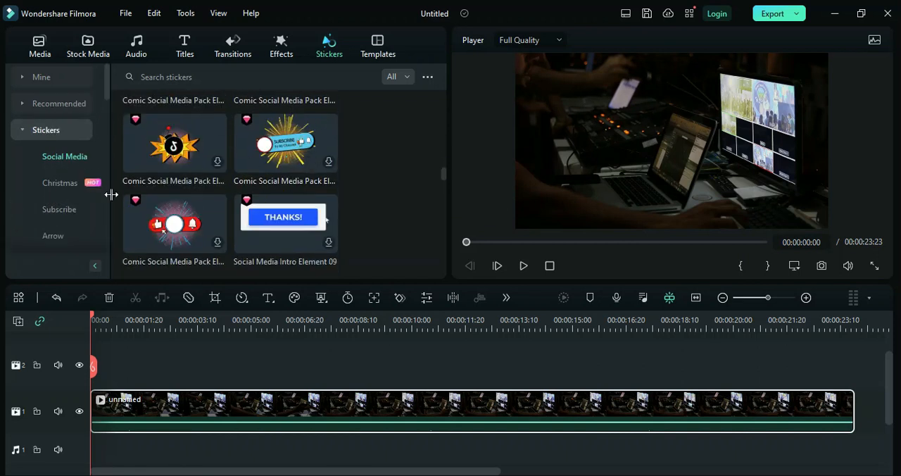
Browse the Christmas and Arrow sticker categories, then return to Trending.
{"action": "left_click", "coordinate": [59, 183]}
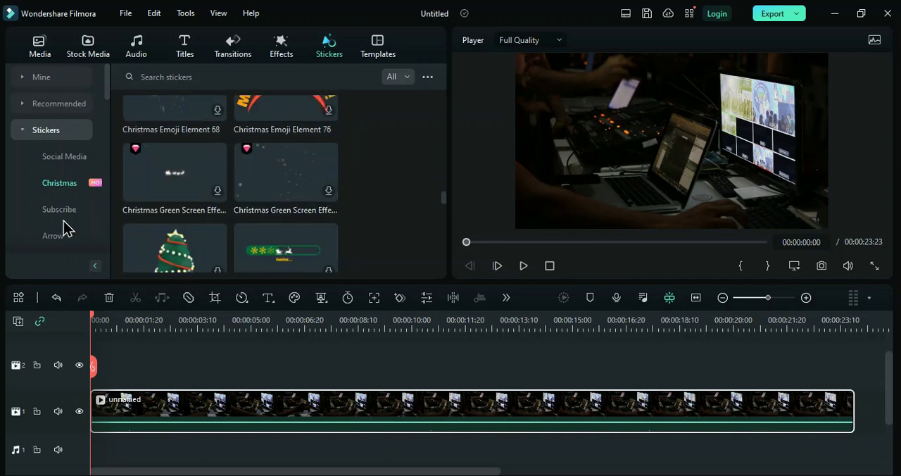
{"action": "left_click", "coordinate": [52, 235]}
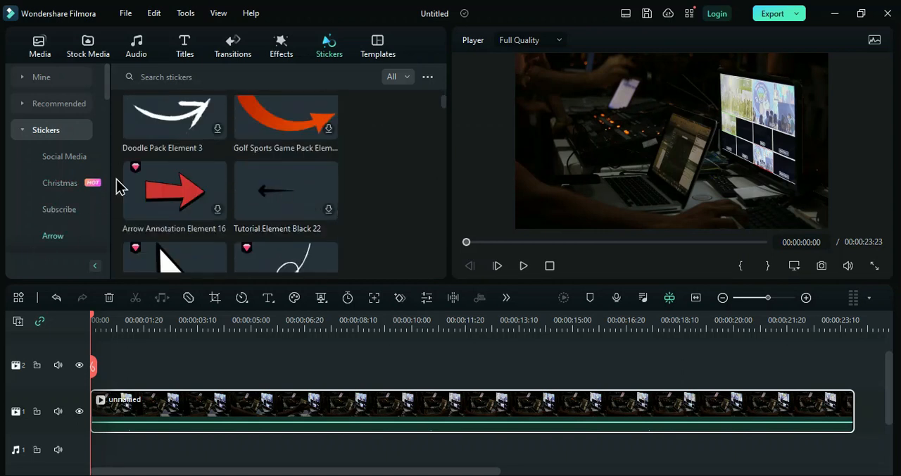
{"action": "left_click", "coordinate": [59, 105]}
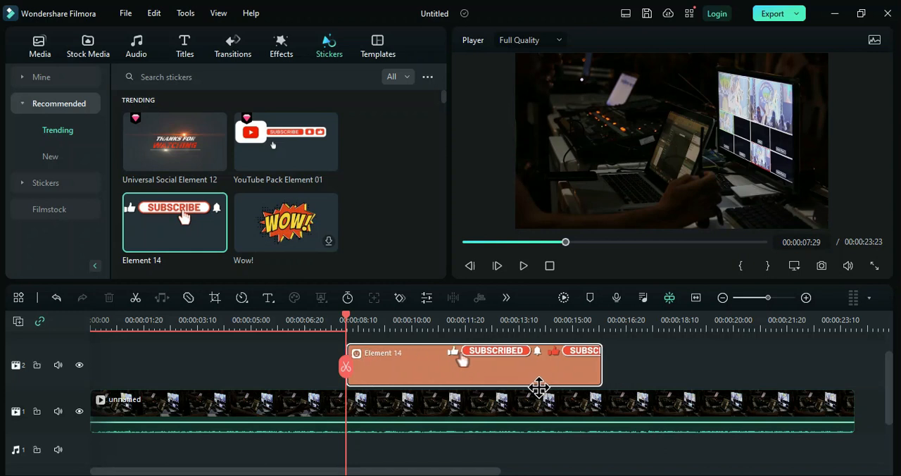
Preview the clip from the start until the Element 14 subscribe sticker animates, then pause on it.
{"action": "left_click", "coordinate": [273, 320]}
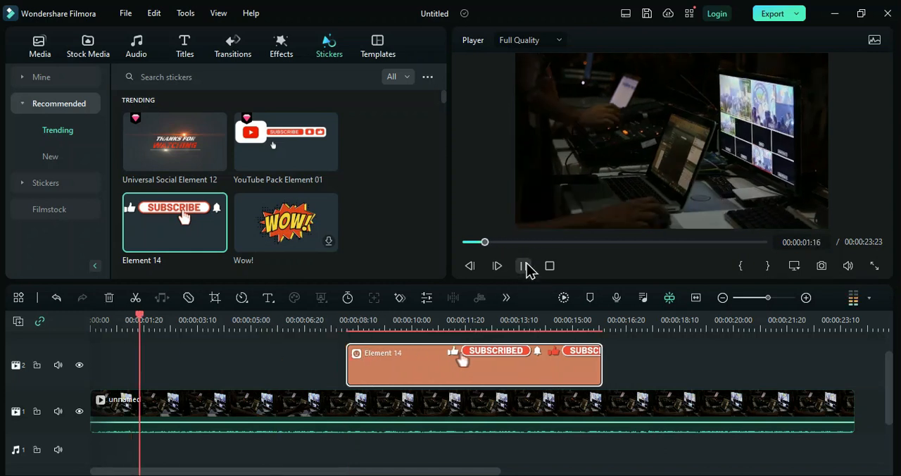
{"action": "left_click", "coordinate": [524, 266]}
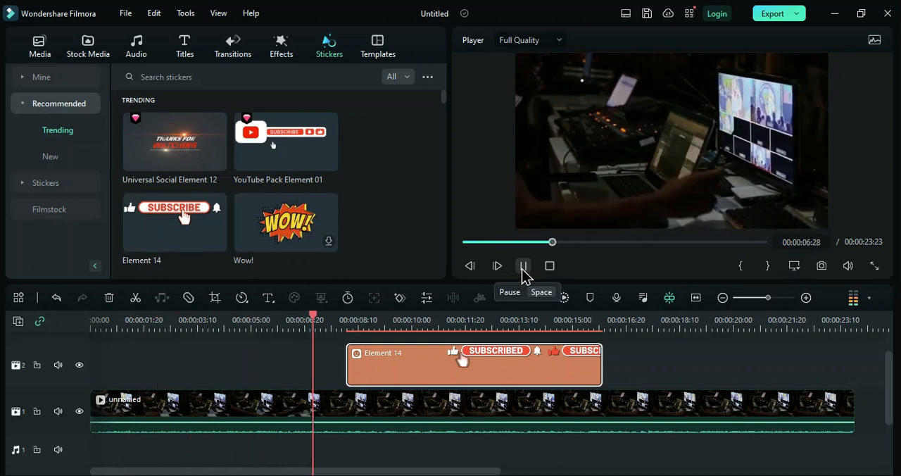
{"action": "left_click", "coordinate": [524, 266]}
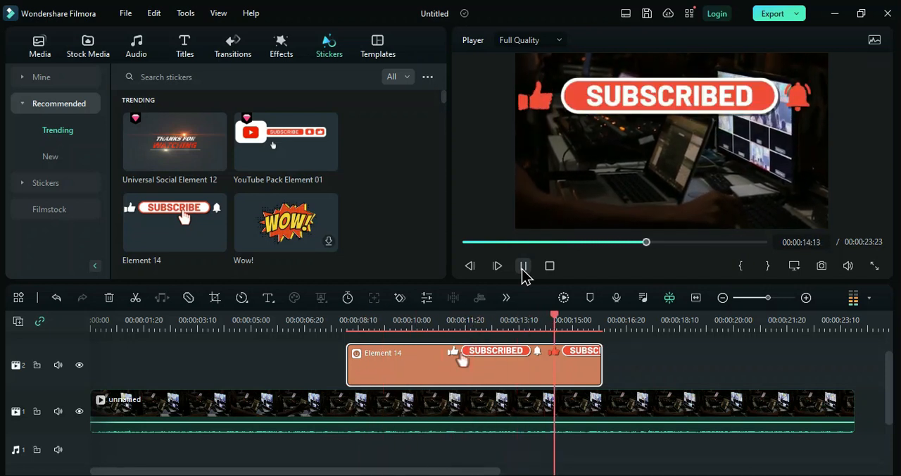
{"action": "left_click", "coordinate": [523, 266]}
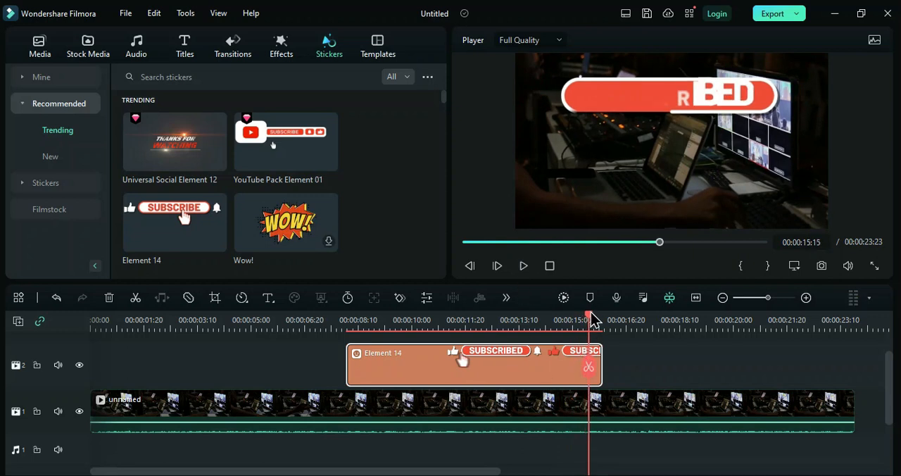
{"action": "left_click", "coordinate": [401, 320]}
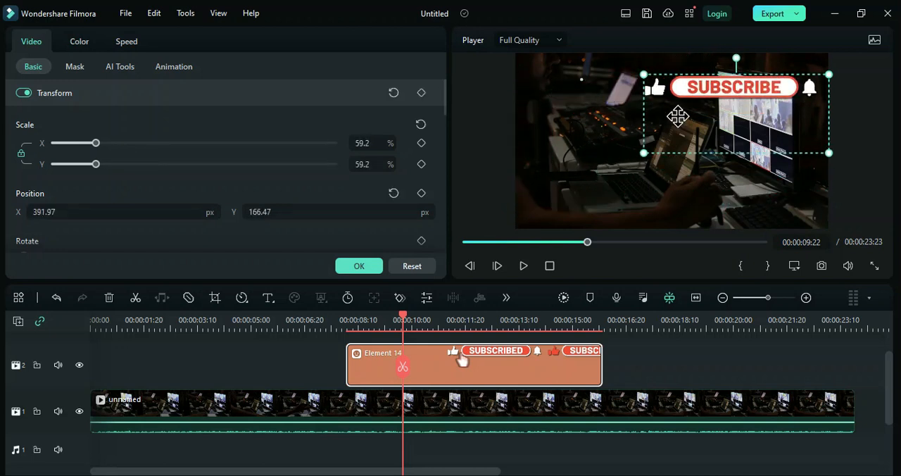
Move the 59% subscribe sticker to the upper part of the frame and park the playhead at its start near 7 s.
{"action": "left_click_drag", "start_coordinate": [678, 116], "coordinate": [641, 101]}
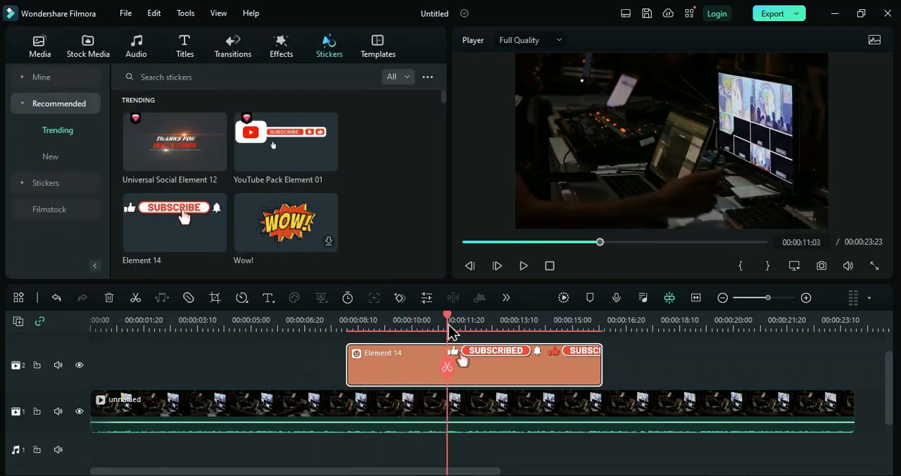
{"action": "left_click", "coordinate": [345, 320]}
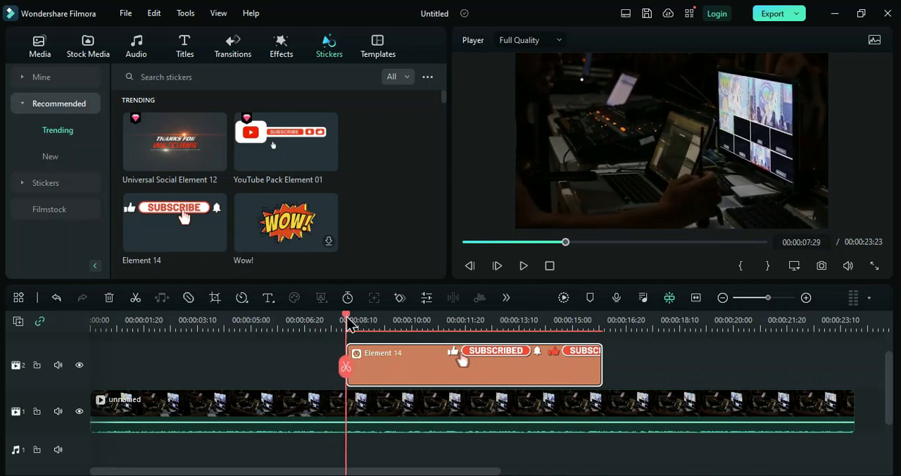
{"action": "left_click_drag", "start_coordinate": [346, 316], "coordinate": [341, 315]}
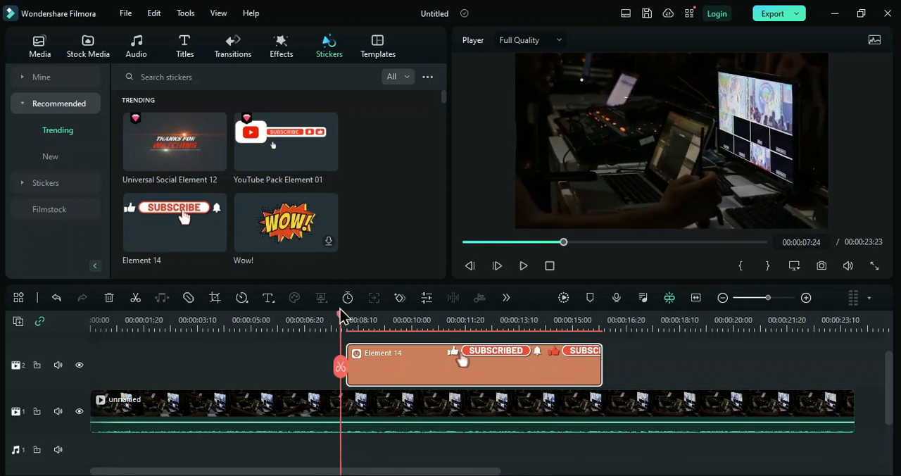
Add a whoosh effect from Audio > Sound Effect onto the audio track under the sticker's start and preview it.
{"action": "left_click", "coordinate": [136, 45]}
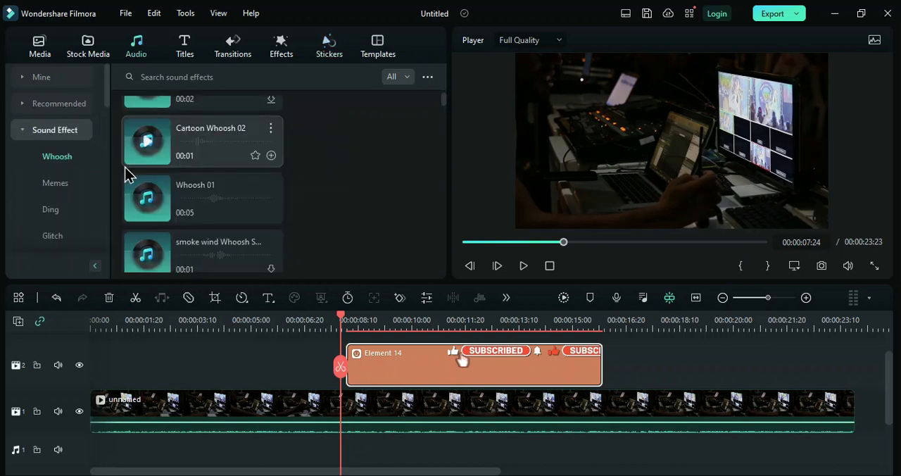
{"action": "mouse_move", "coordinate": [129, 255]}
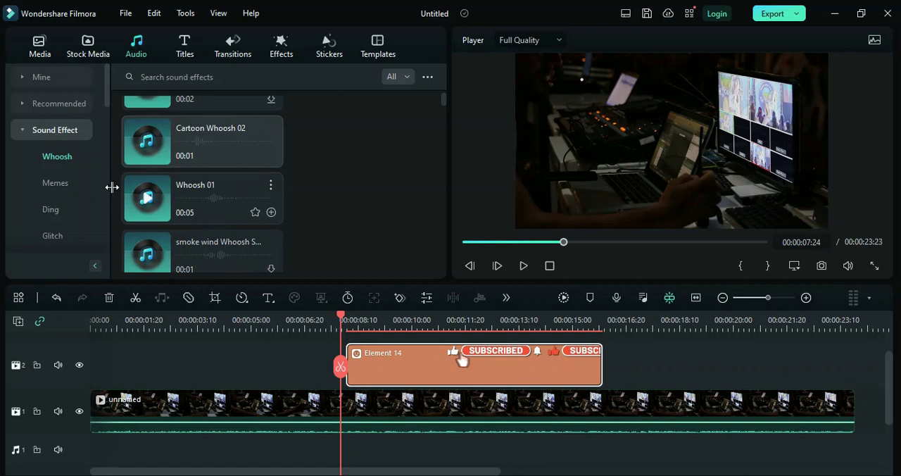
{"action": "left_click", "coordinate": [147, 141]}
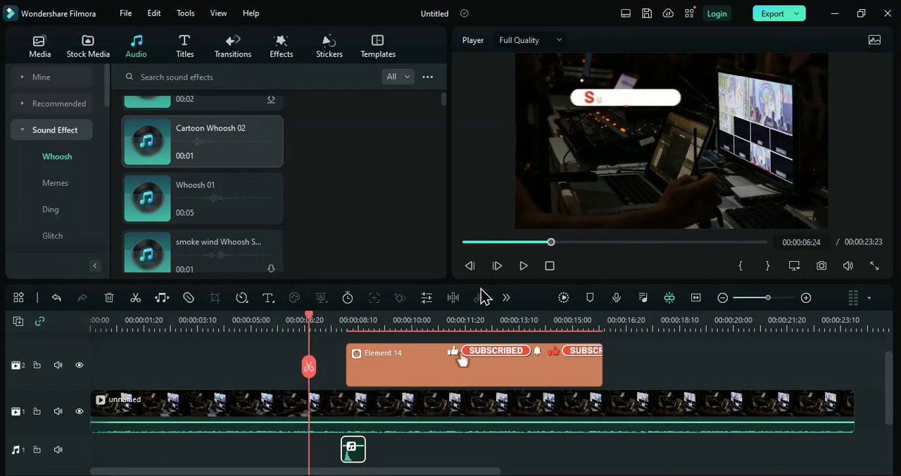
{"action": "left_click", "coordinate": [524, 266]}
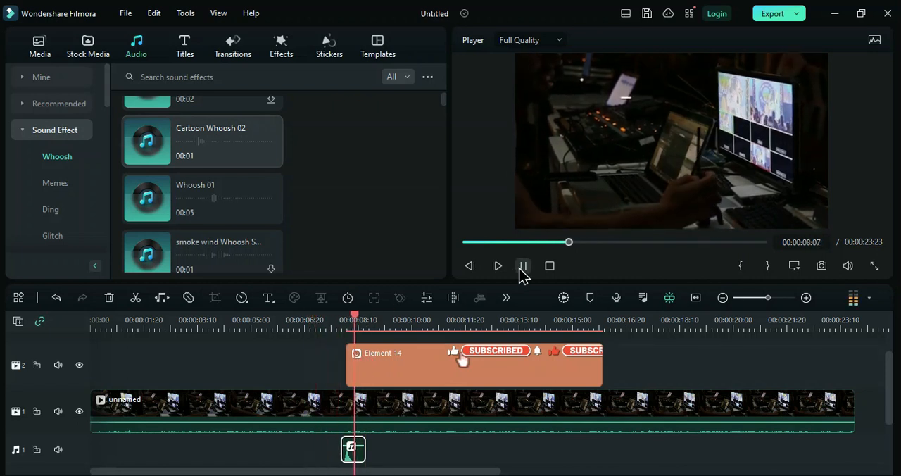
{"action": "left_click", "coordinate": [524, 266]}
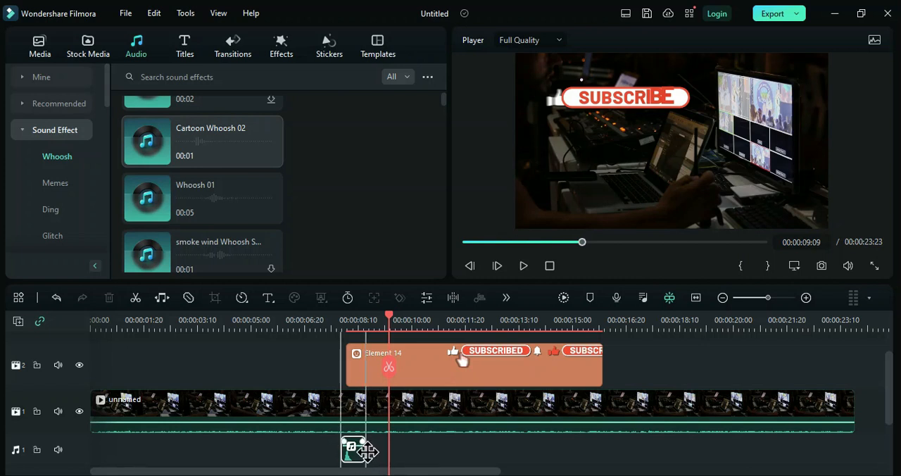
Replay from just before the sticker to check the whoosh timing.
{"action": "left_click", "coordinate": [300, 320]}
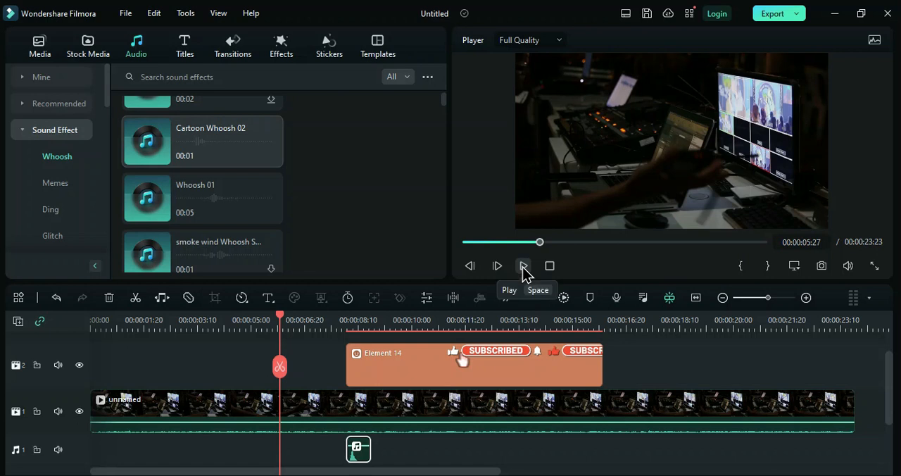
{"action": "left_click", "coordinate": [524, 265]}
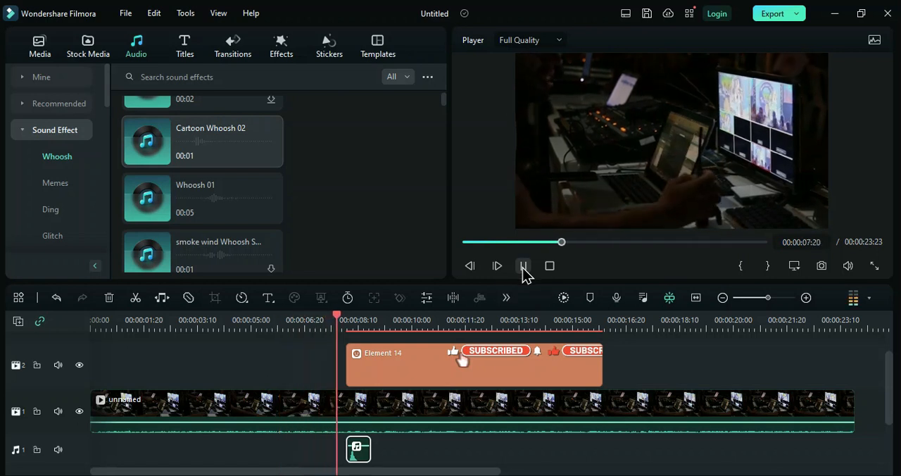
{"action": "left_click", "coordinate": [524, 265]}
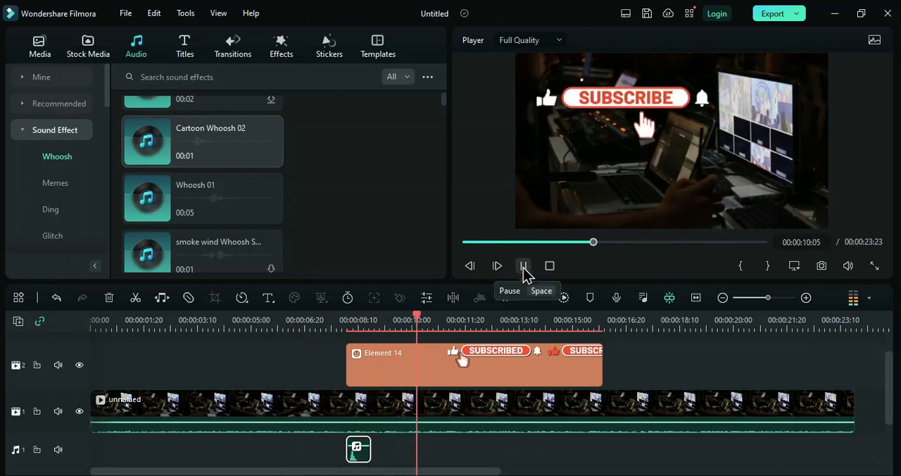